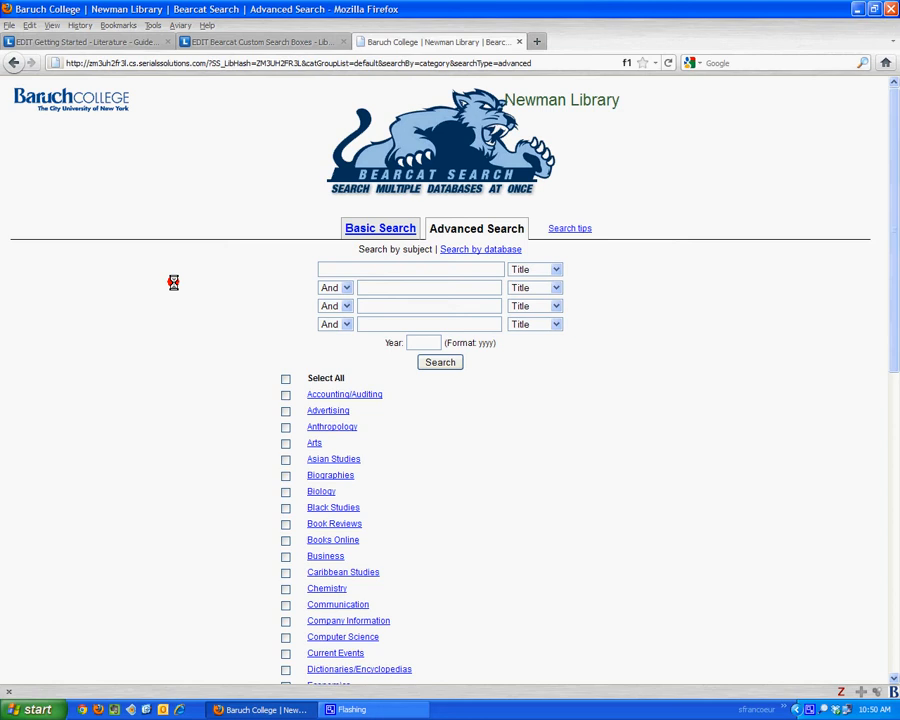
{"action": "mouse_move", "coordinate": [147, 381]}
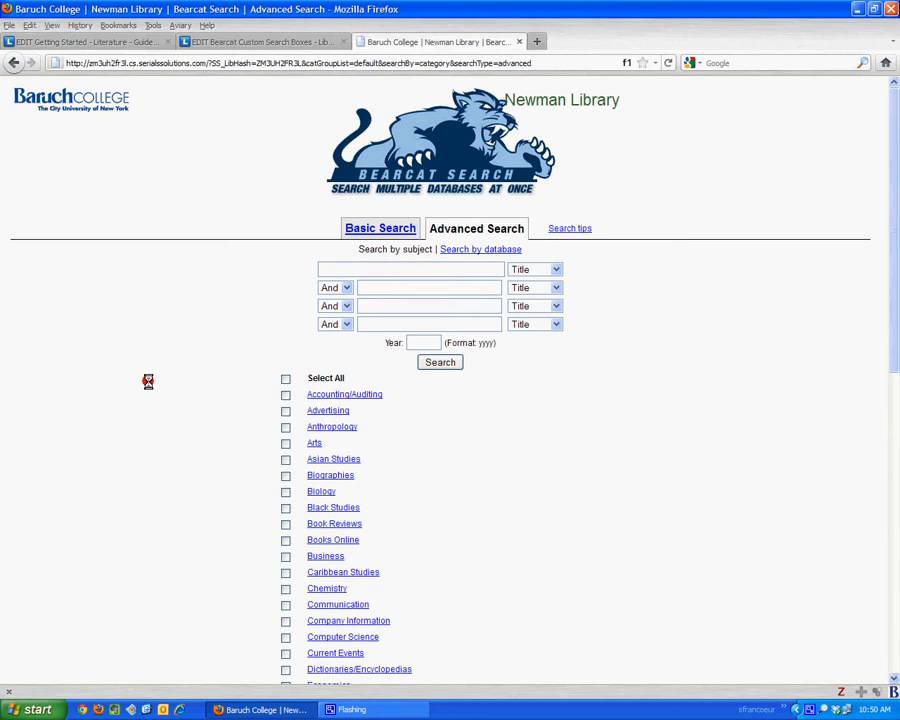
{"action": "mouse_move", "coordinate": [328, 428]}
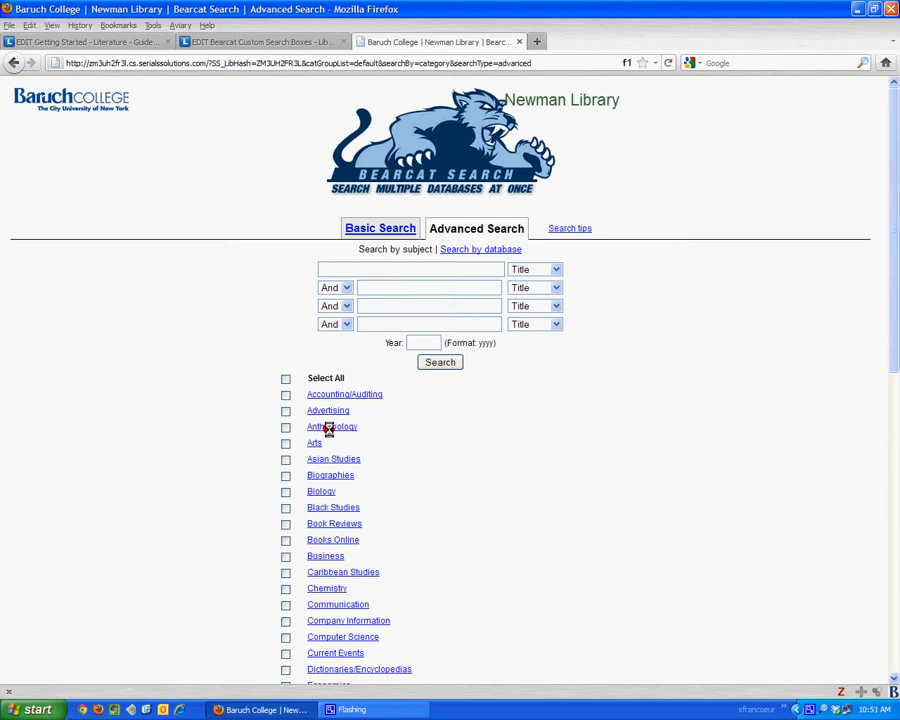
{"action": "mouse_move", "coordinate": [332, 427]}
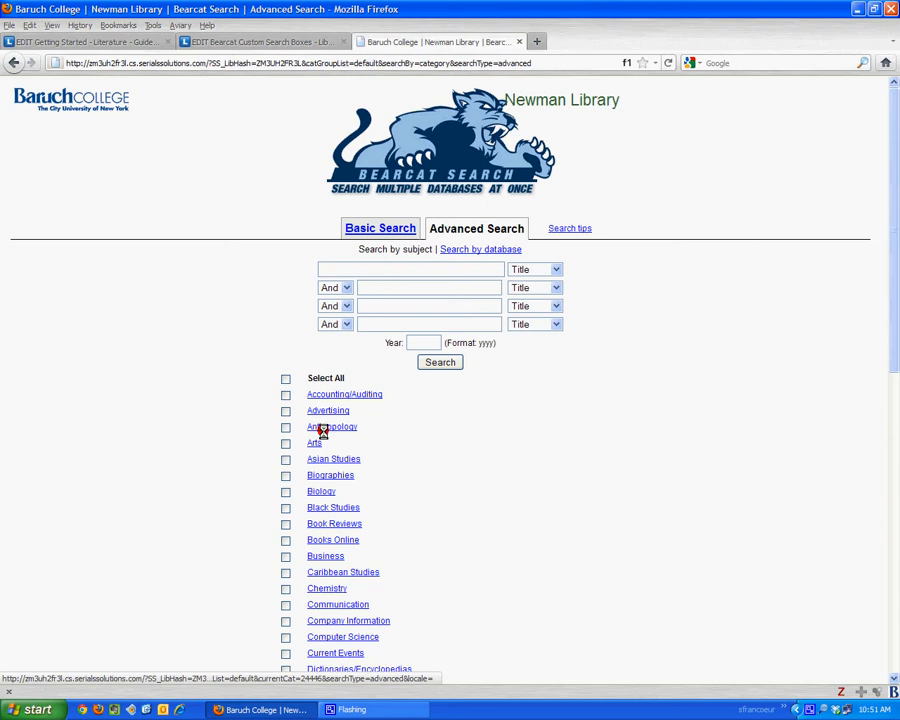
{"action": "mouse_move", "coordinate": [405, 446]}
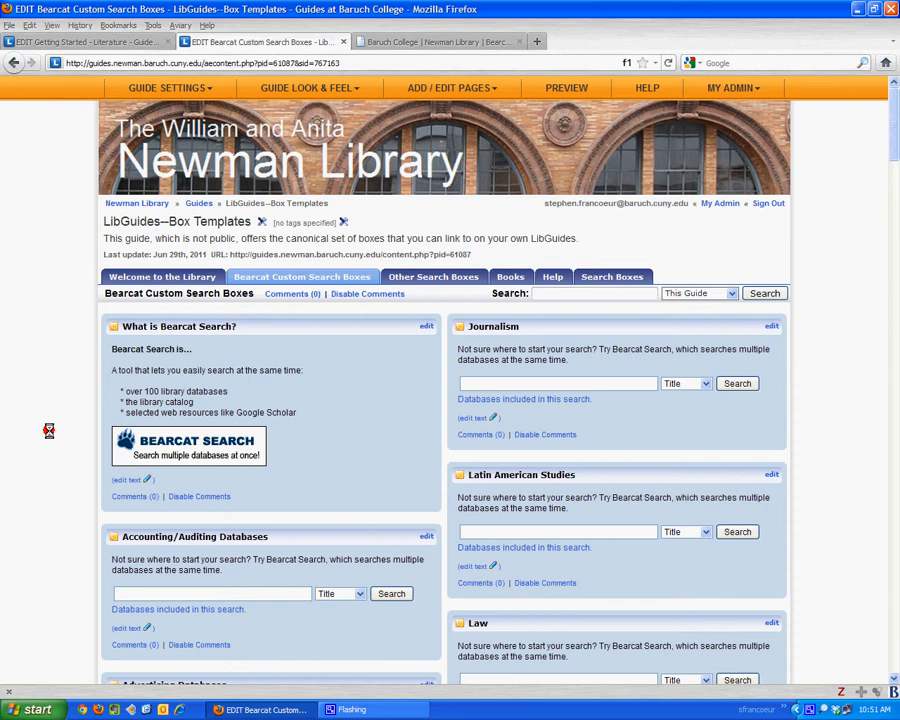
{"action": "mouse_move", "coordinate": [372, 407]}
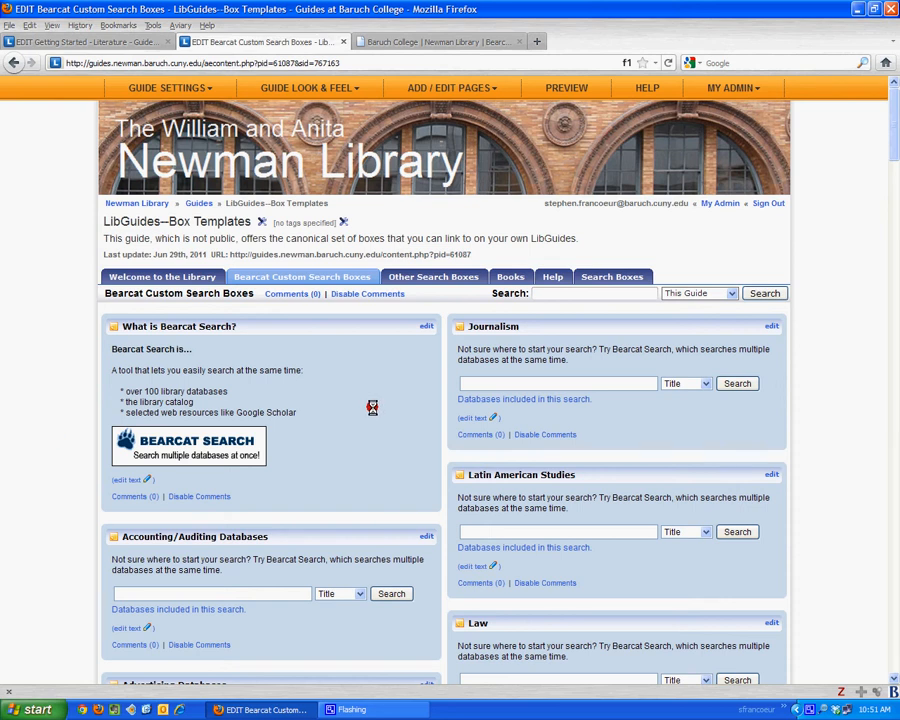
Scroll the Getting Started page and start a new box below In This Guide
{"action": "scroll", "scroll_direction": "down", "scroll_amount": 3}
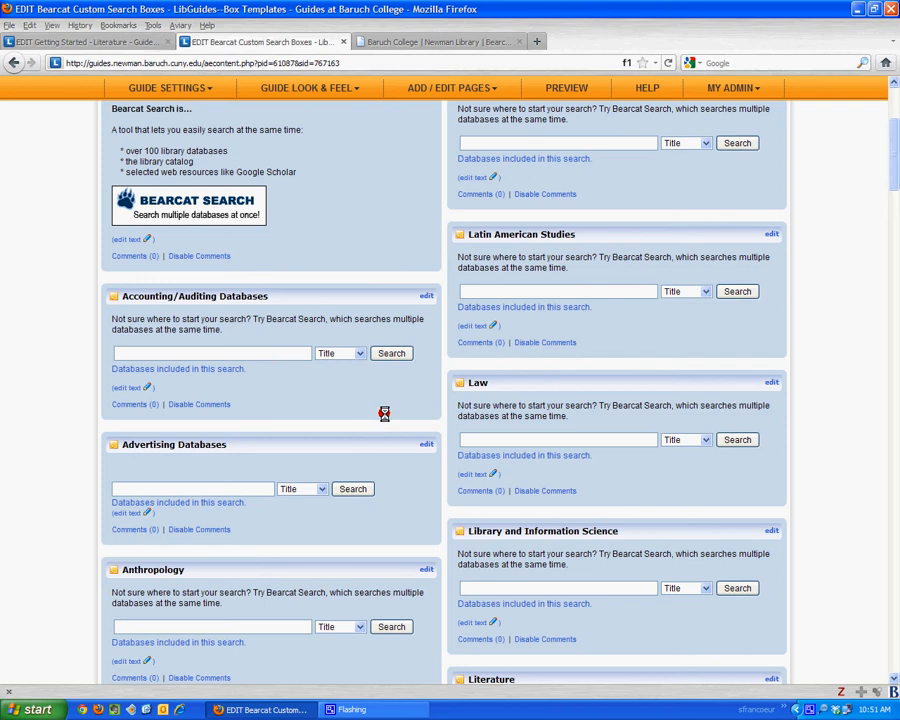
{"action": "scroll", "scroll_direction": "up", "scroll_amount": 3}
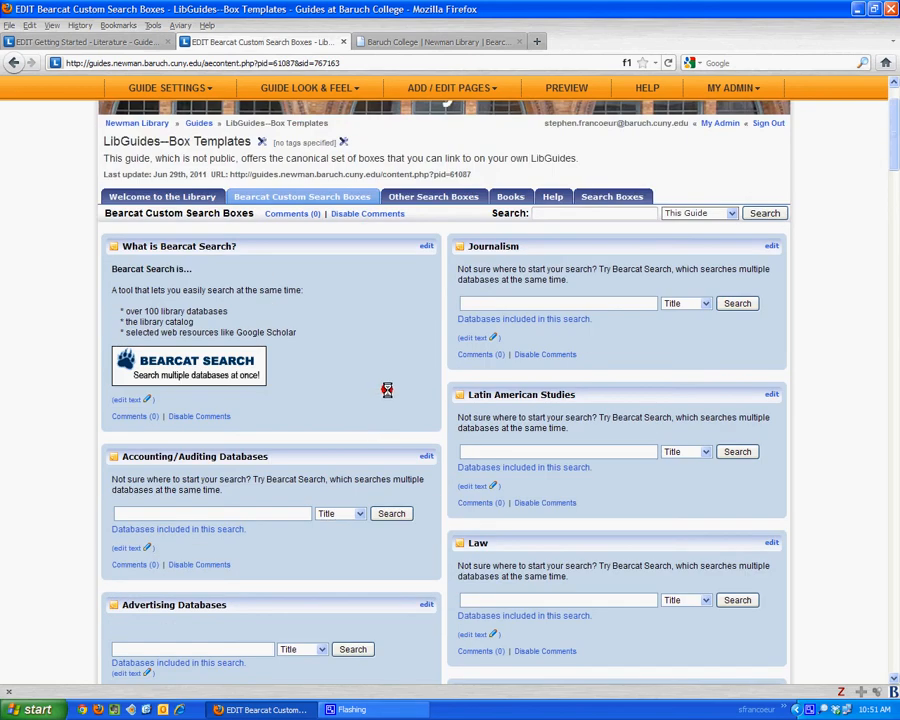
{"action": "scroll", "scroll_direction": "up", "scroll_amount": 3}
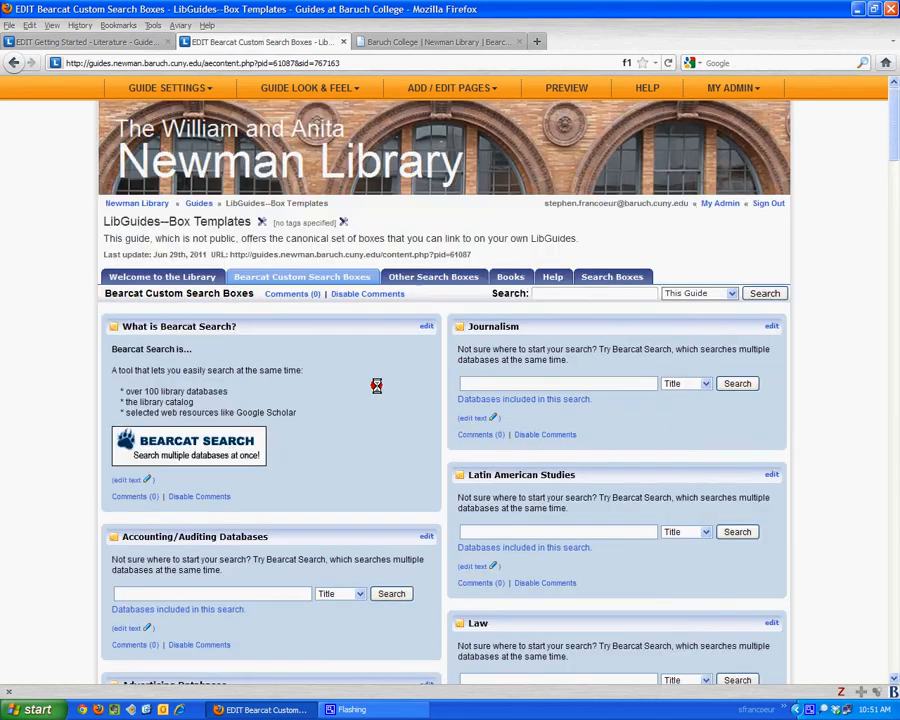
{"action": "left_click", "coordinate": [85, 41]}
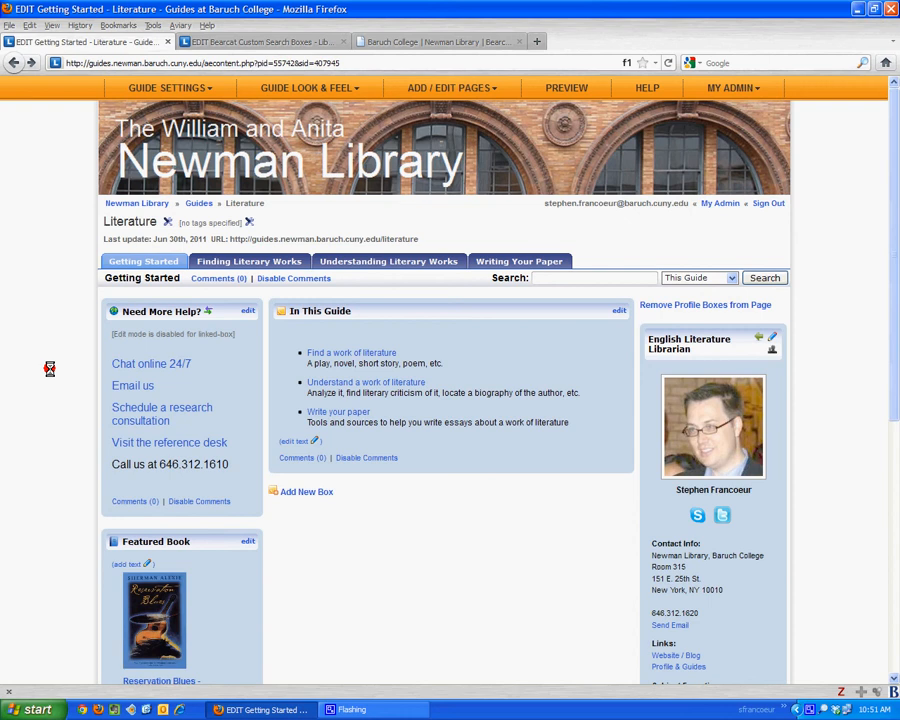
{"action": "mouse_move", "coordinate": [307, 491]}
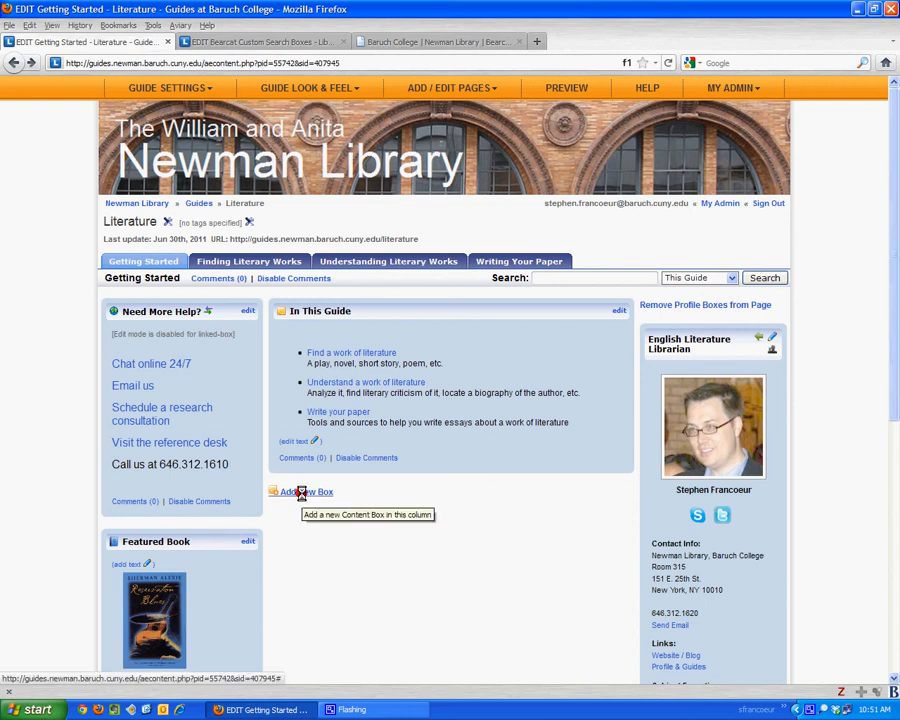
{"action": "left_click", "coordinate": [305, 491]}
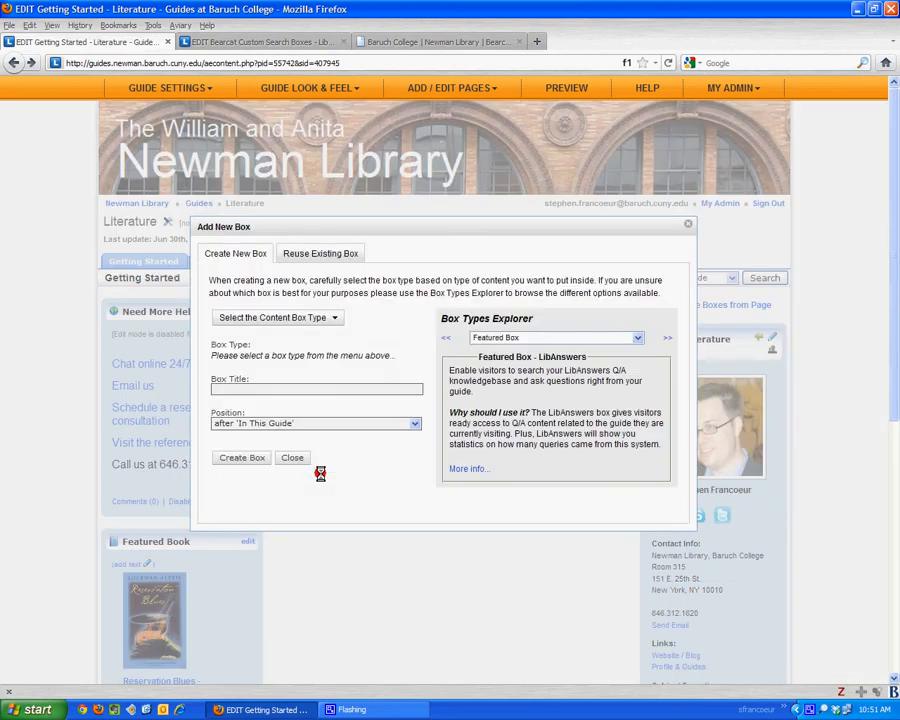
{"action": "mouse_move", "coordinate": [285, 253]}
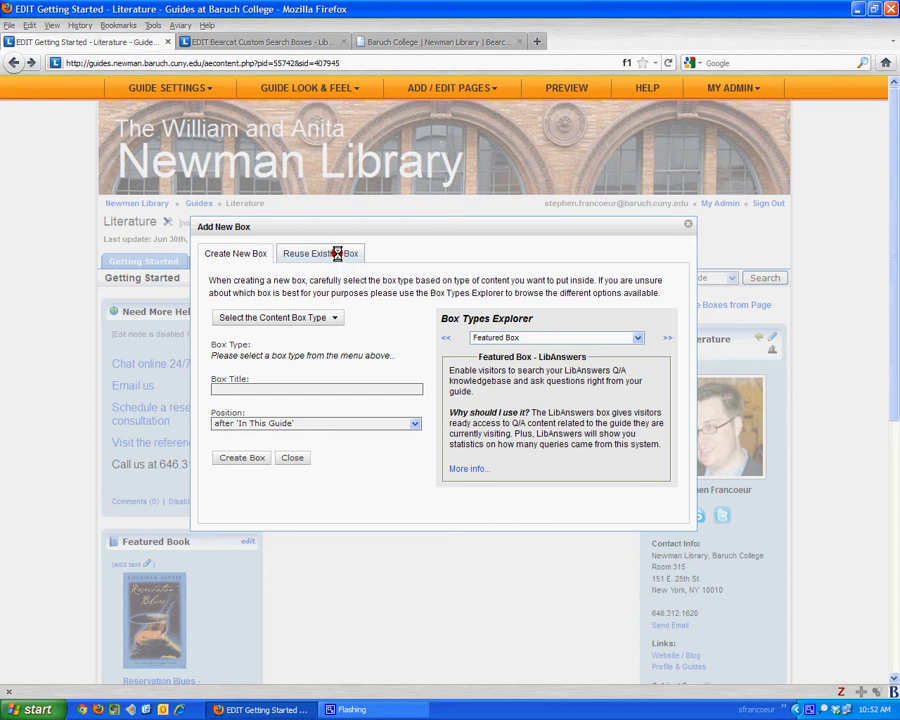
Switch to Reuse Existing Box and pick LibGuides--Box Templates as the source guide
{"action": "left_click", "coordinate": [320, 253]}
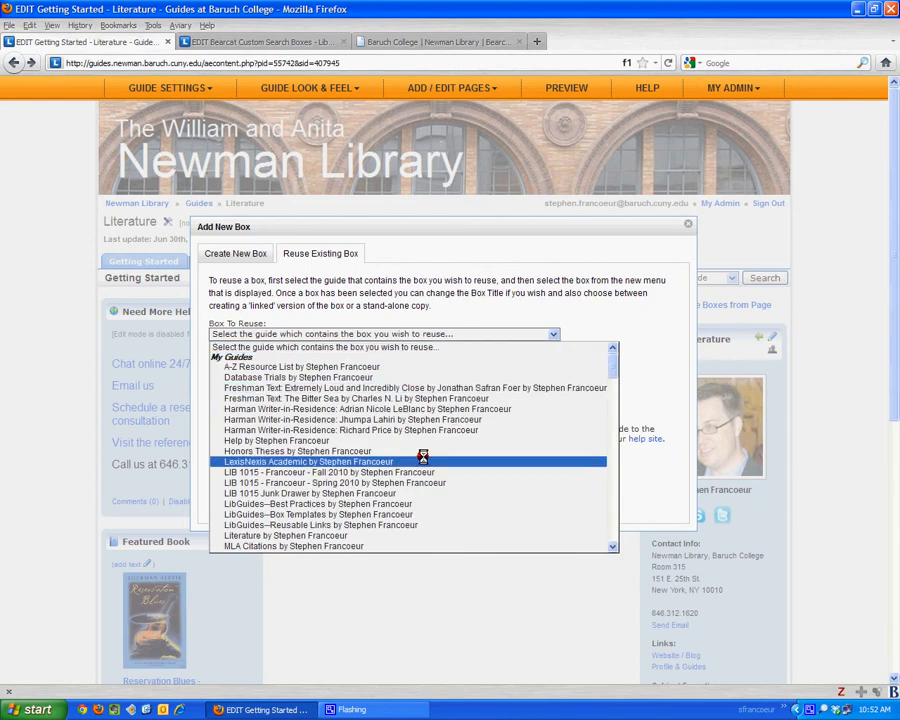
{"action": "scroll", "scroll_direction": "down", "scroll_amount": 3}
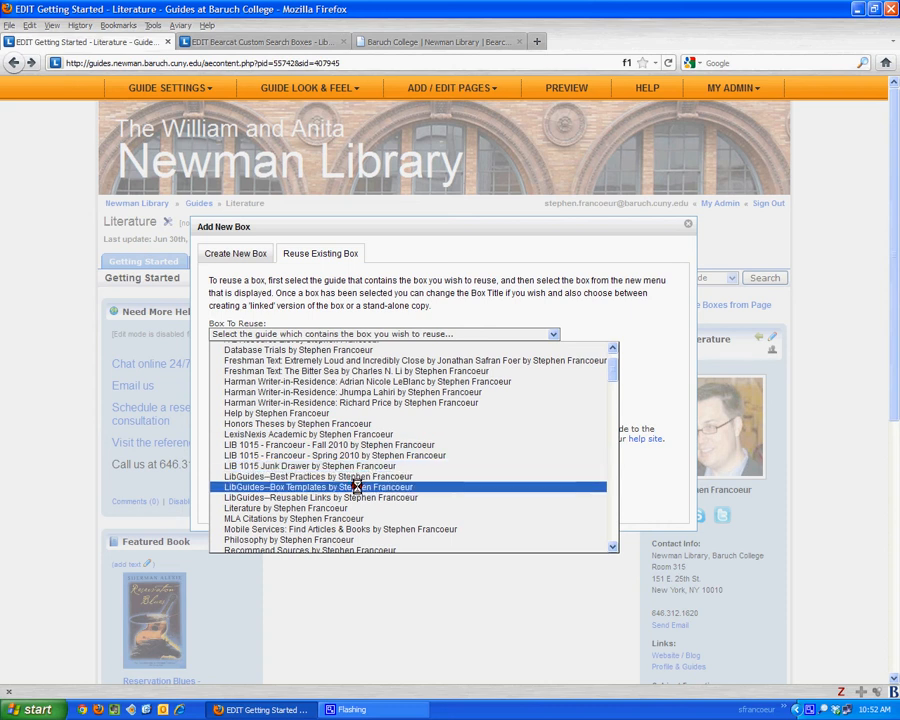
{"action": "mouse_move", "coordinate": [434, 488]}
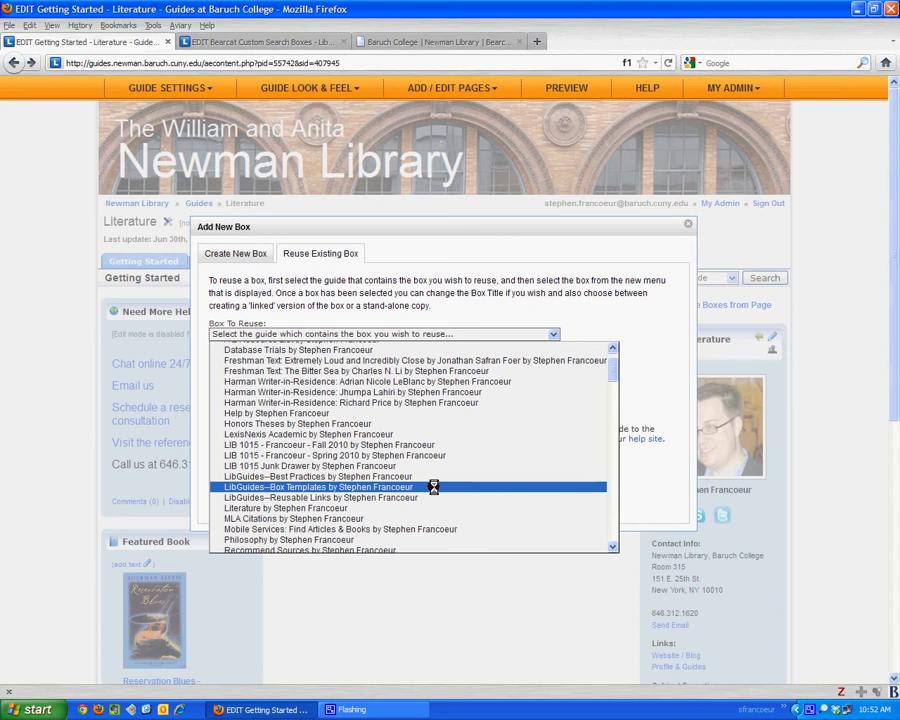
{"action": "left_click", "coordinate": [318, 487]}
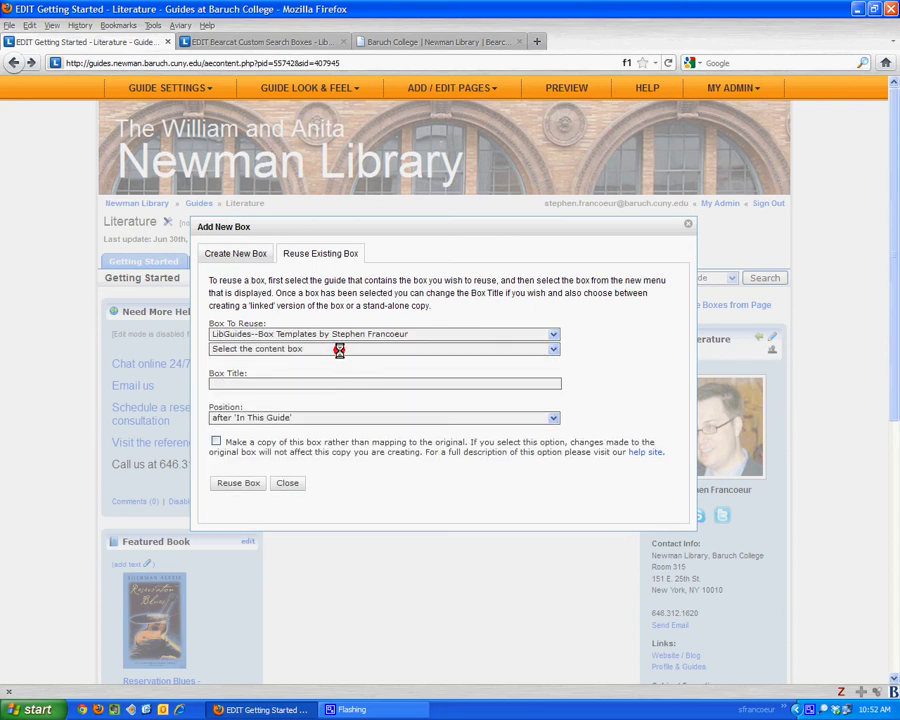
Choose the Literature template box, giving the title Literature Databases
{"action": "left_click", "coordinate": [383, 348]}
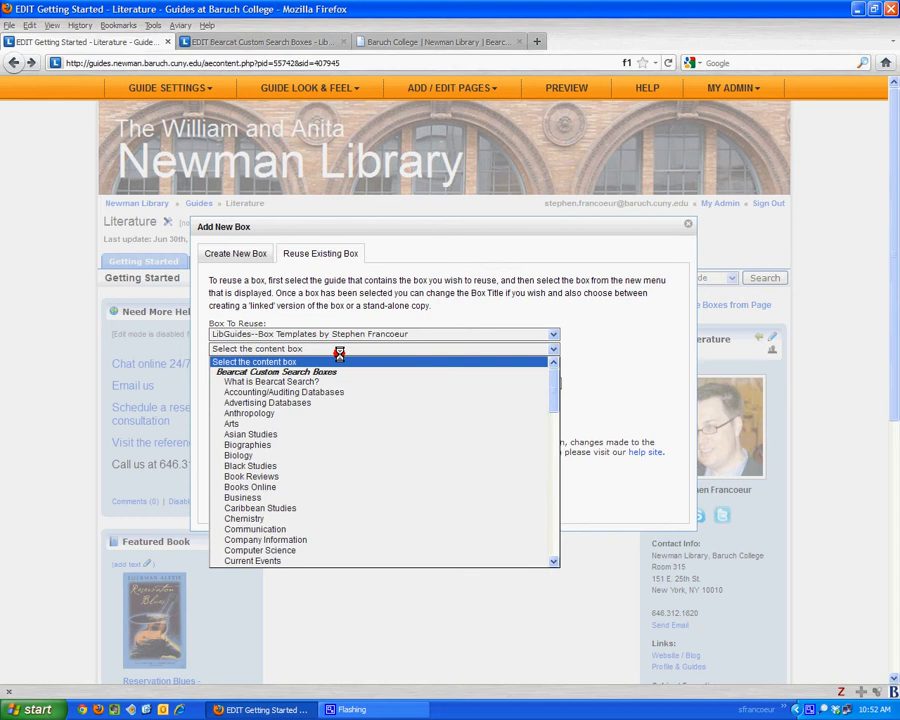
{"action": "mouse_move", "coordinate": [270, 381]}
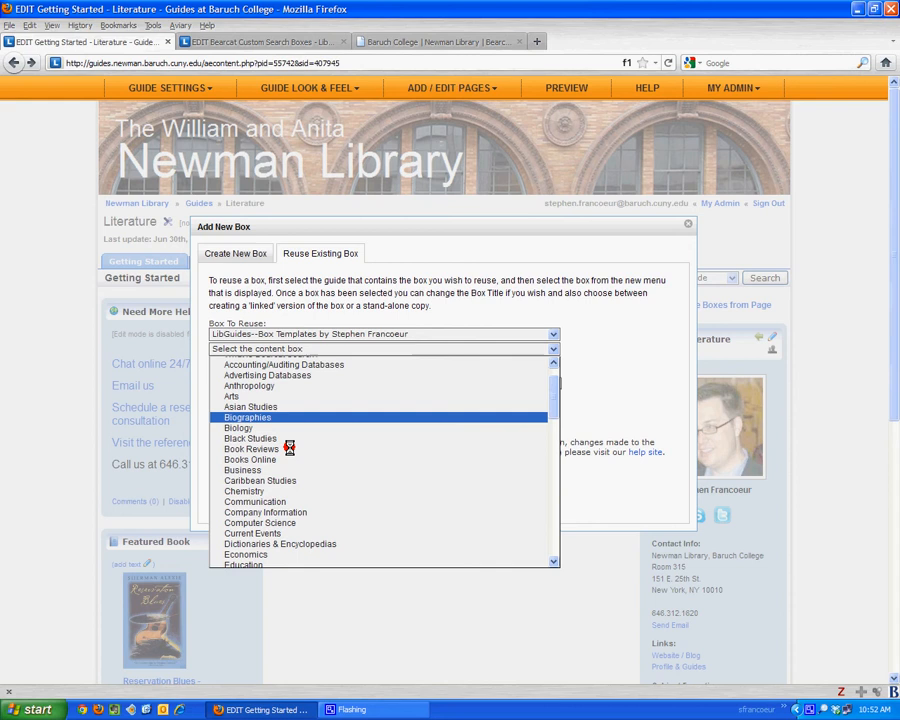
{"action": "scroll", "scroll_direction": "down", "scroll_amount": 3}
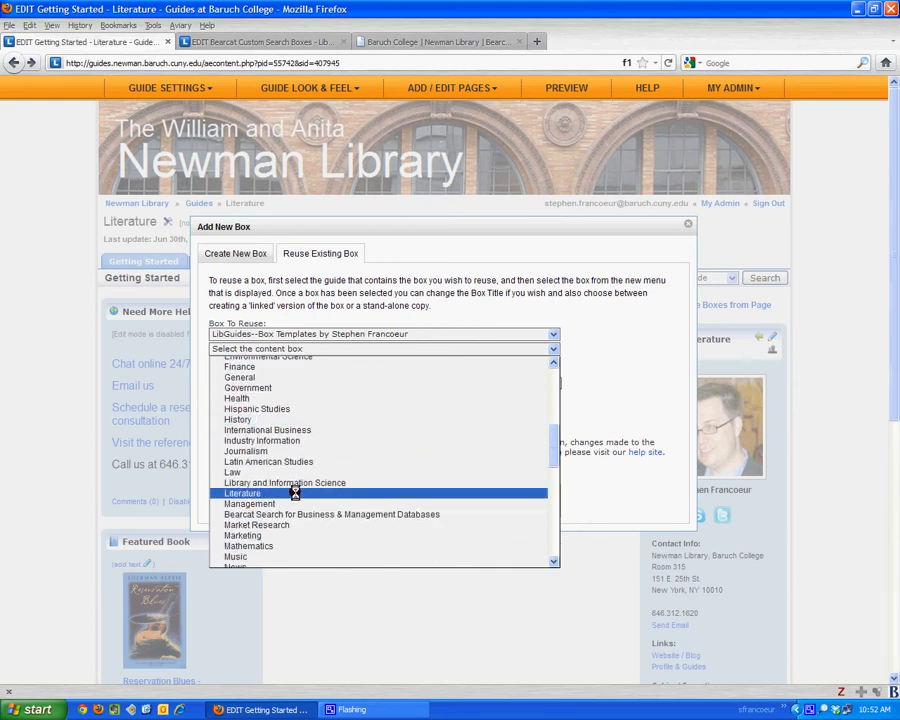
{"action": "left_click", "coordinate": [243, 493]}
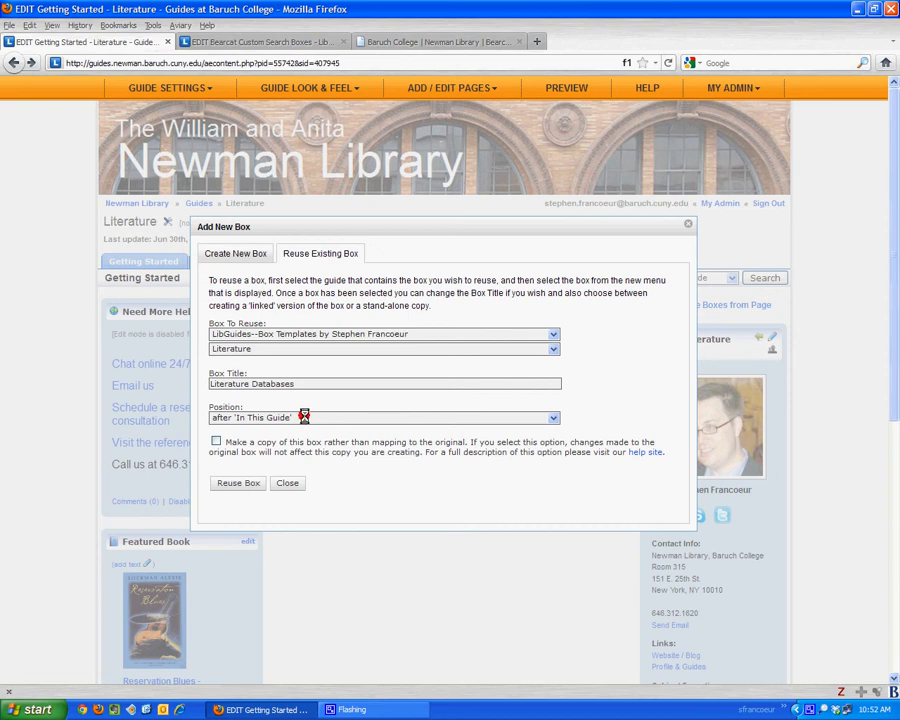
{"action": "mouse_move", "coordinate": [247, 451]}
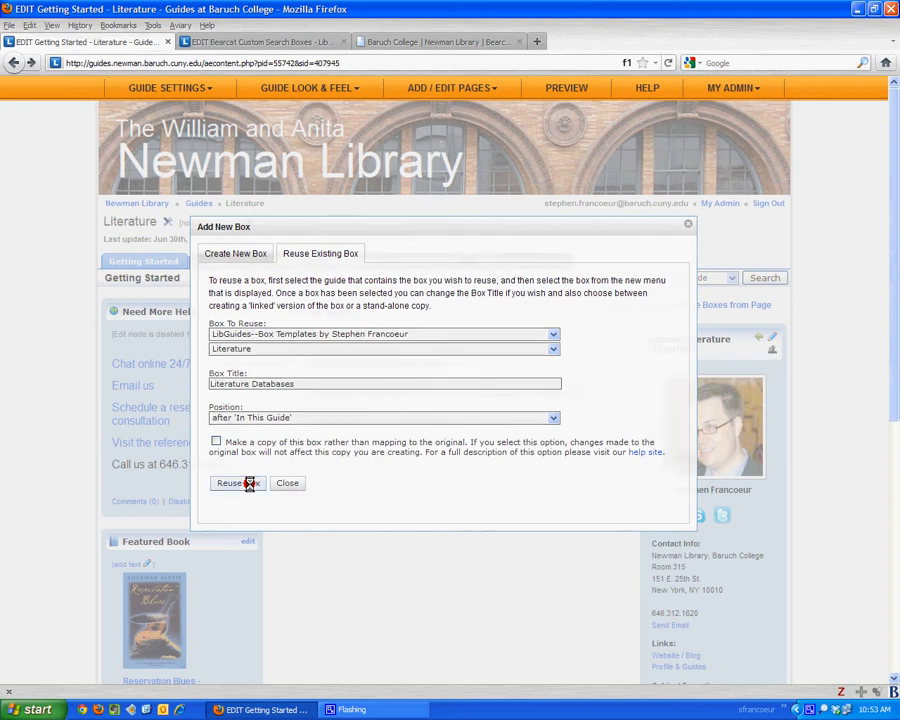
Place the reused box and scroll to view the new Literature Databases box
{"action": "left_click", "coordinate": [237, 483]}
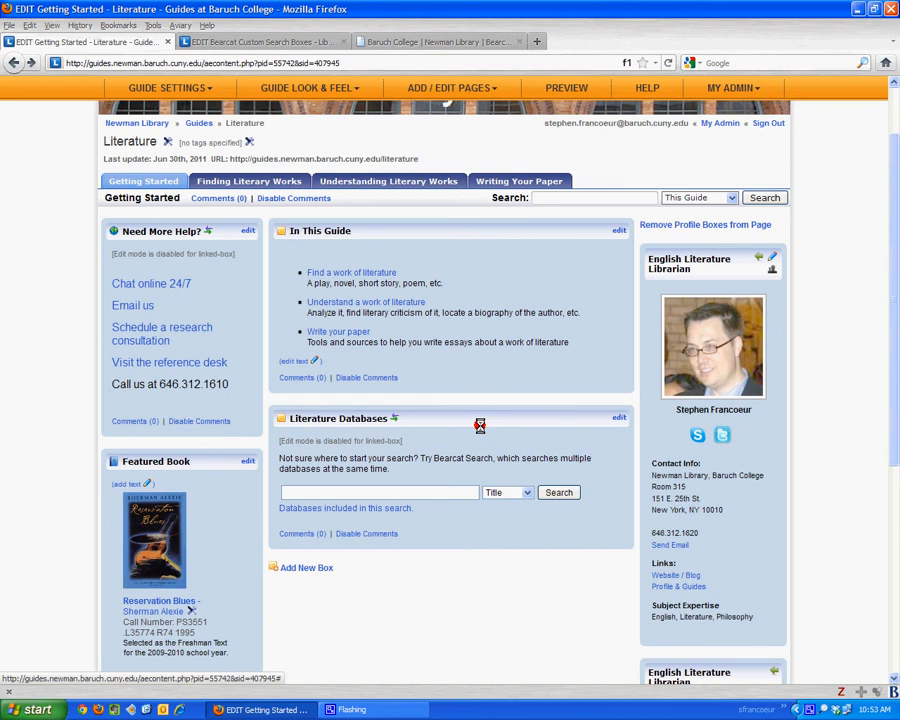
{"action": "scroll", "scroll_direction": "down", "scroll_amount": 3}
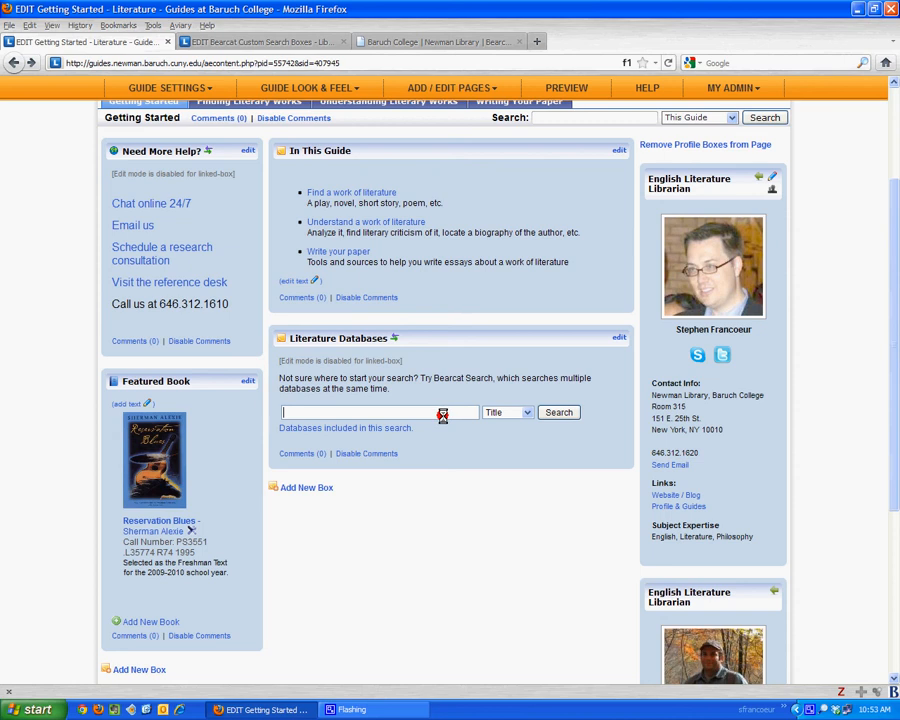
{"action": "mouse_move", "coordinate": [445, 448]}
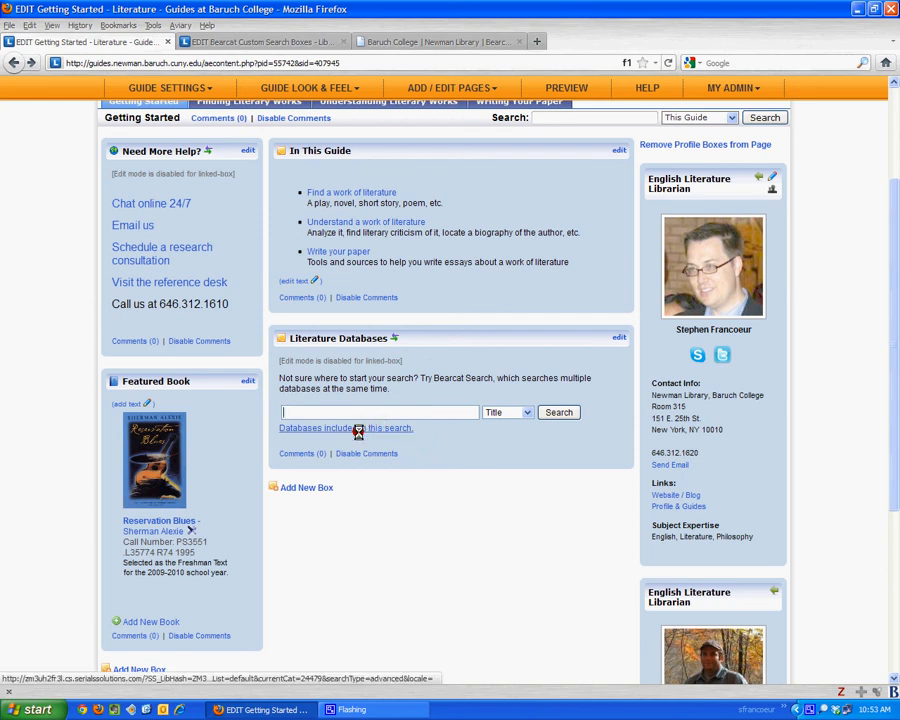
Open the box's list of included databases, such as JSTOR and MLA International Bibliography
{"action": "left_click", "coordinate": [346, 428]}
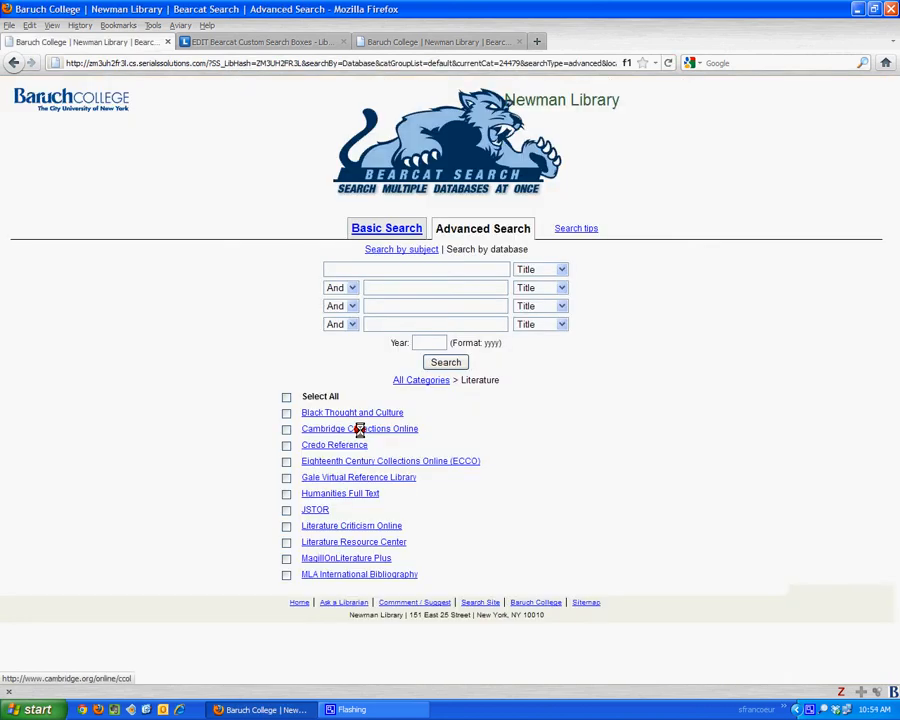
{"action": "mouse_move", "coordinate": [162, 405]}
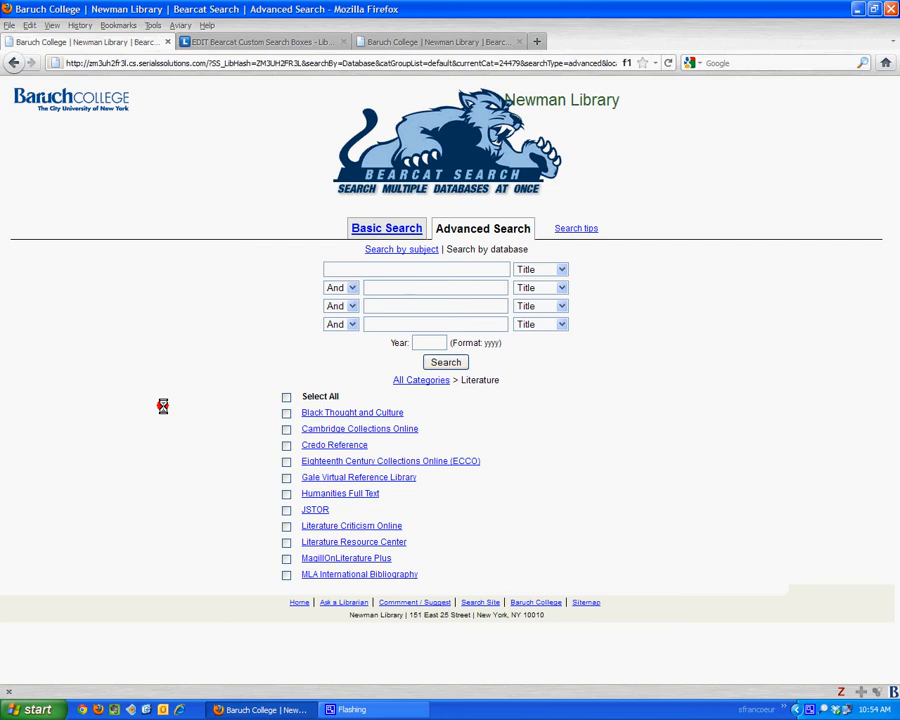
{"action": "mouse_move", "coordinate": [345, 513]}
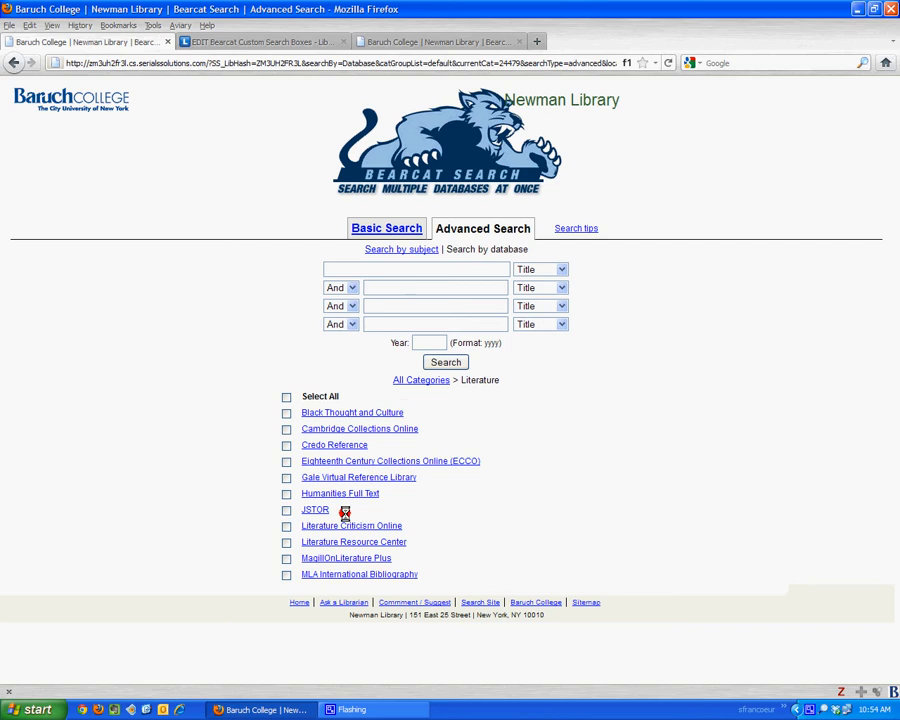